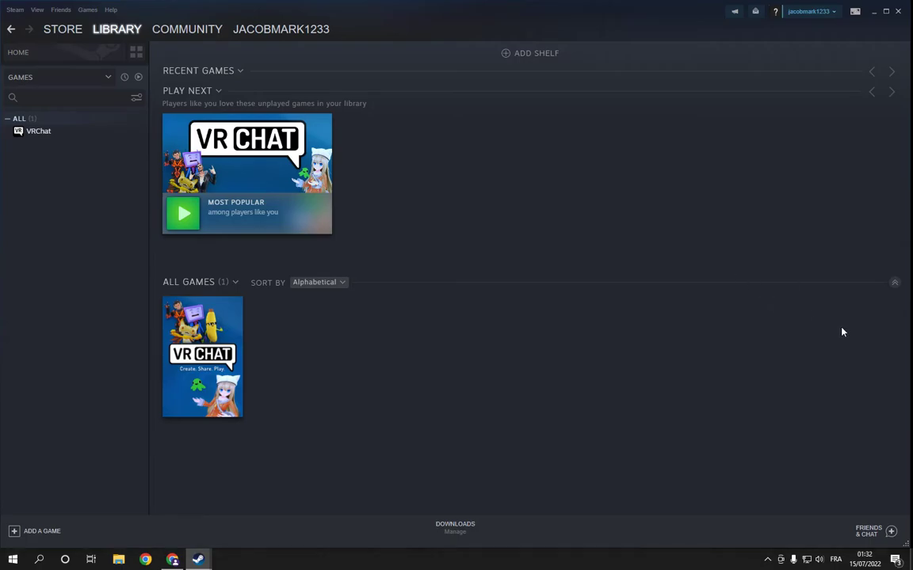
mouse_move(831, 428)
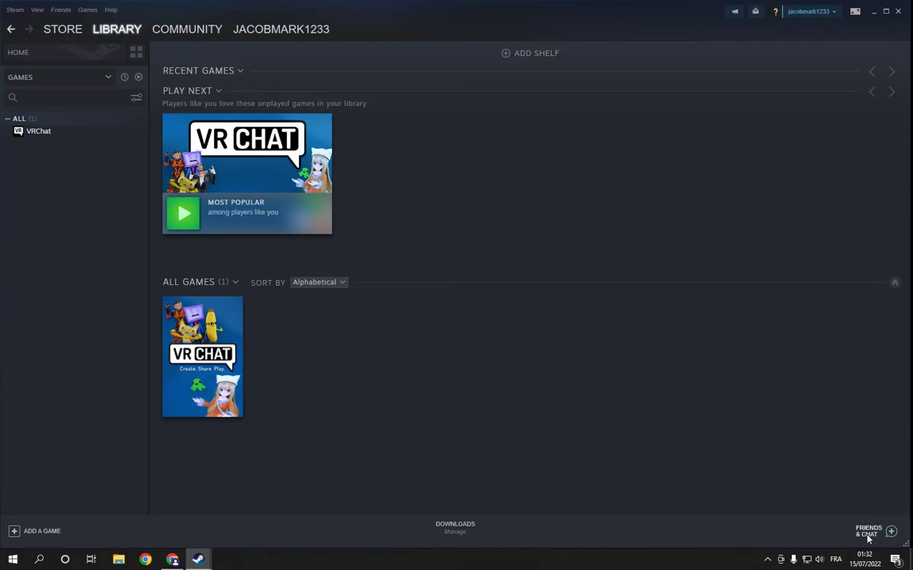
Step: Start a new group chat from the Friends & Chat list
left_click(868, 530)
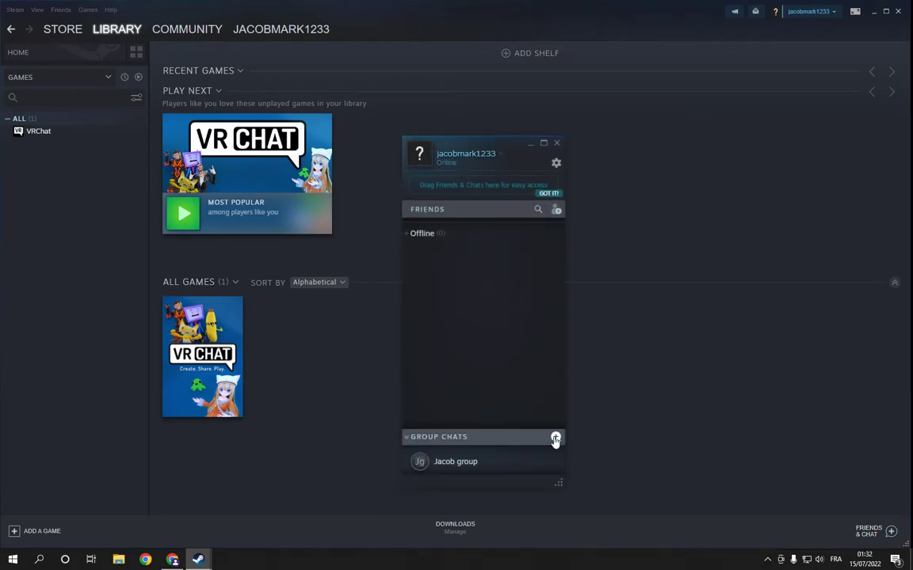
left_click(554, 437)
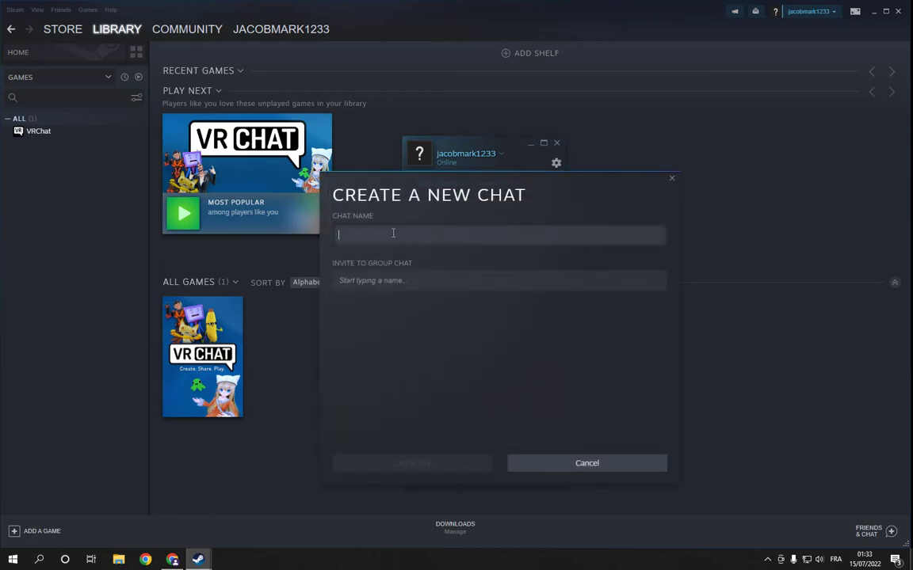
Step: Name the chat 'mark group', create it, and confirm it appears under Group Chats
type("mark")
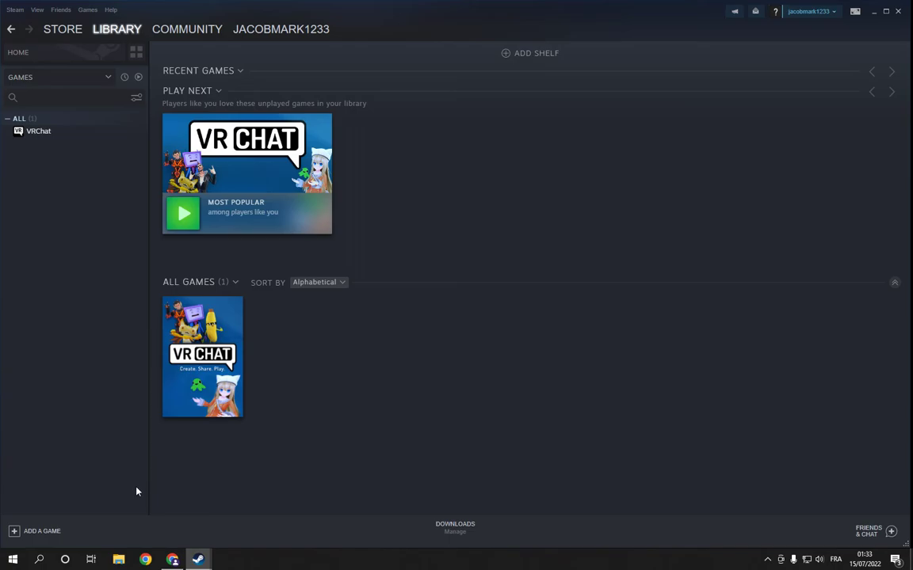
left_click(868, 530)
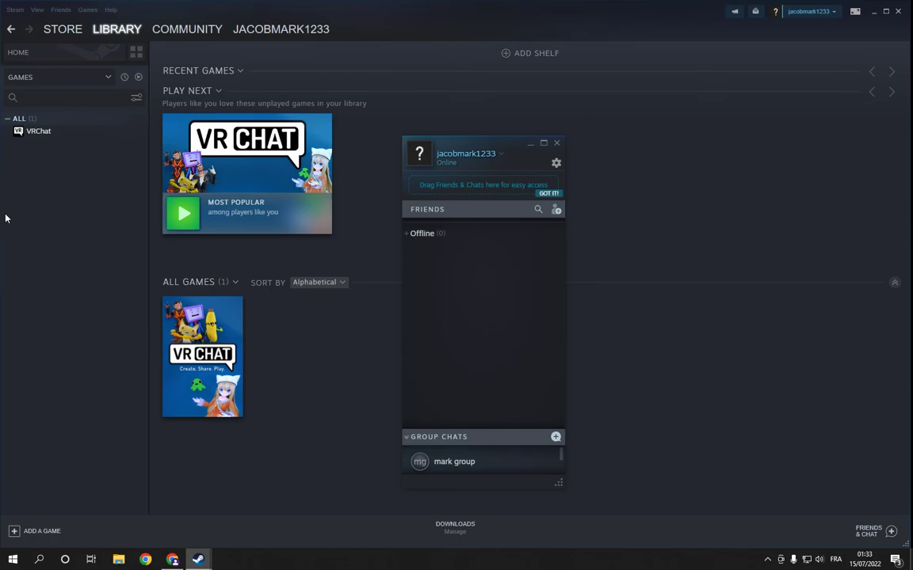
left_click(556, 142)
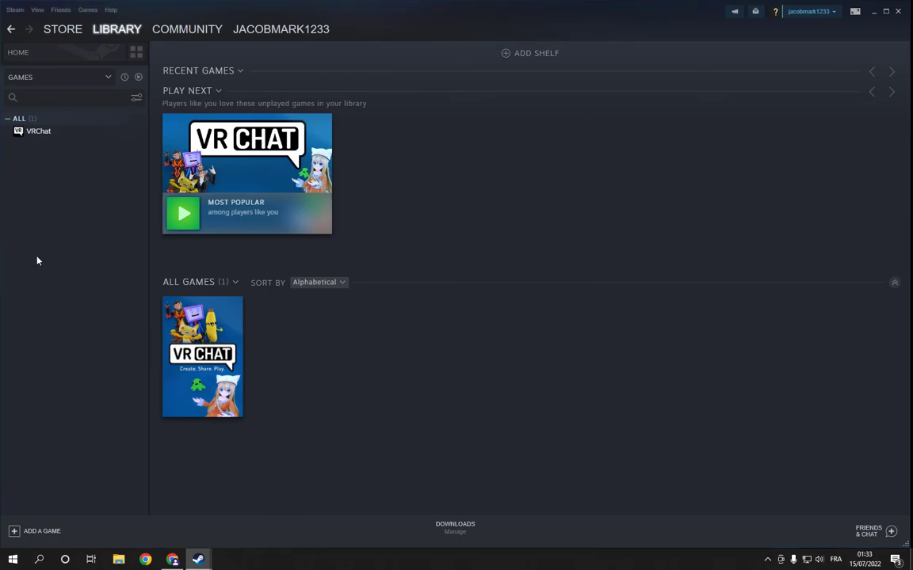